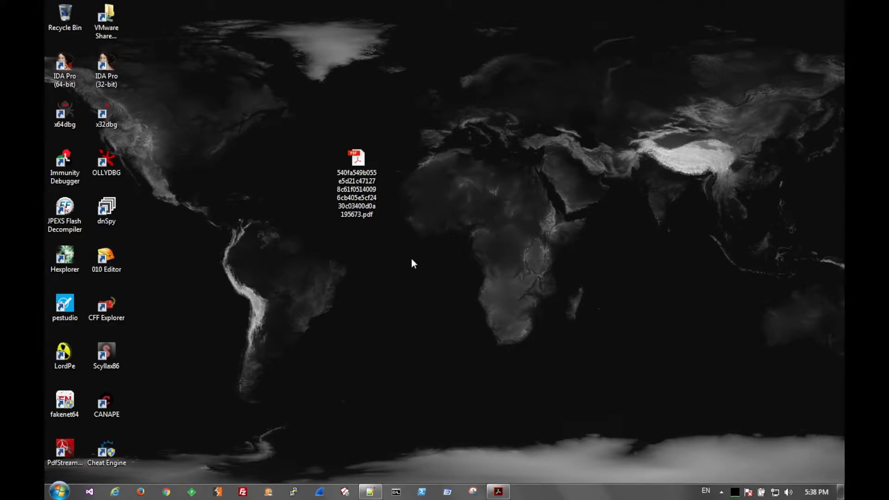
Step: Drop the long-named suspicious PDF onto pestudio to see its 2/59 VirusTotal detections
click(356, 158)
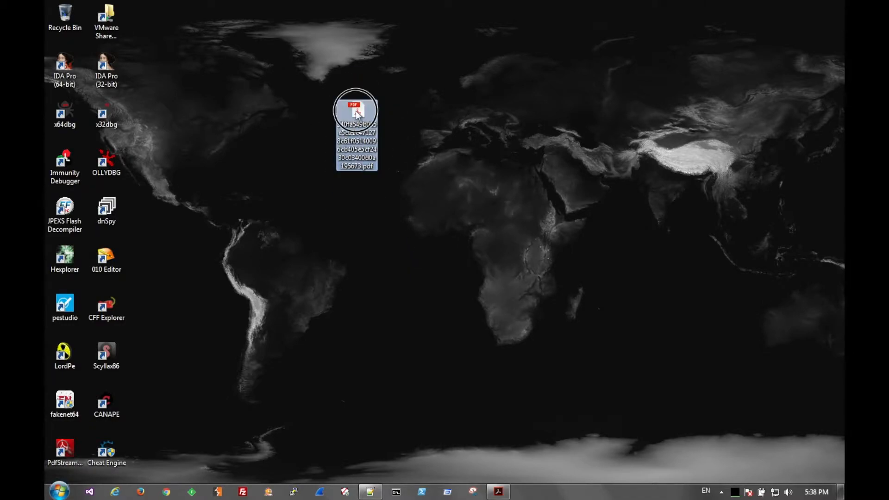
click(510, 337)
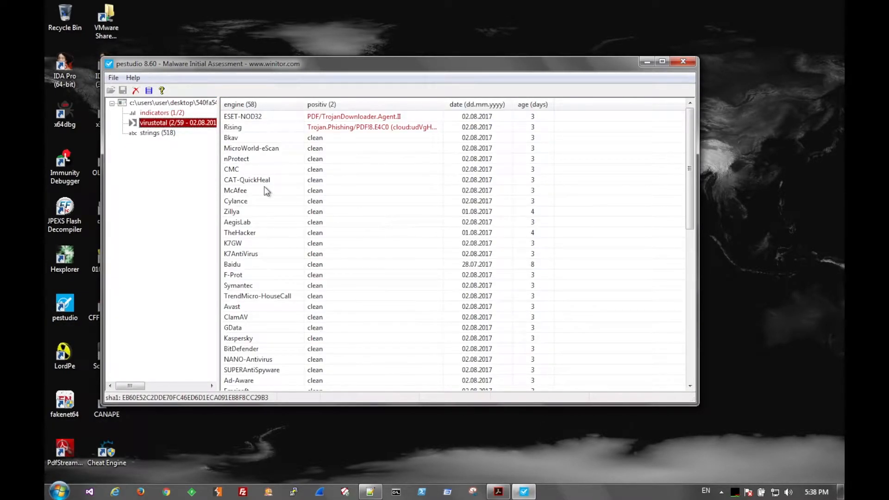
Step: Review the PDF's 518 extracted strings in pestudio, then close pestudio
click(158, 132)
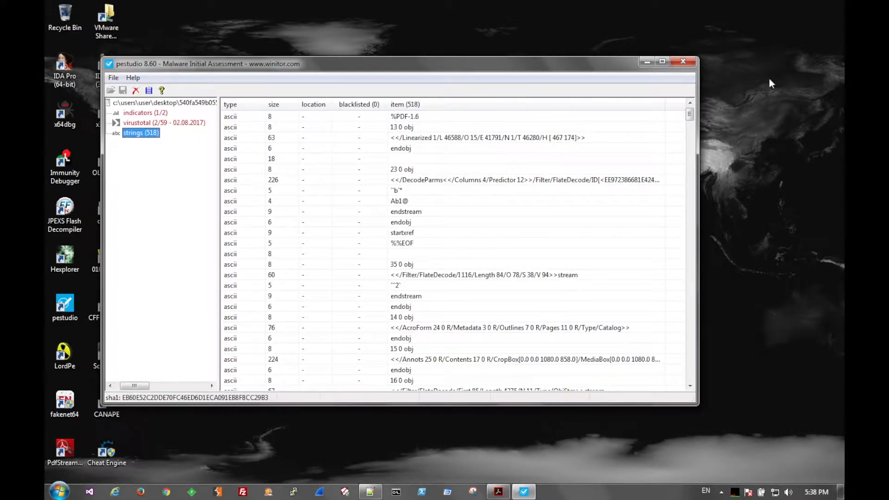
click(684, 61)
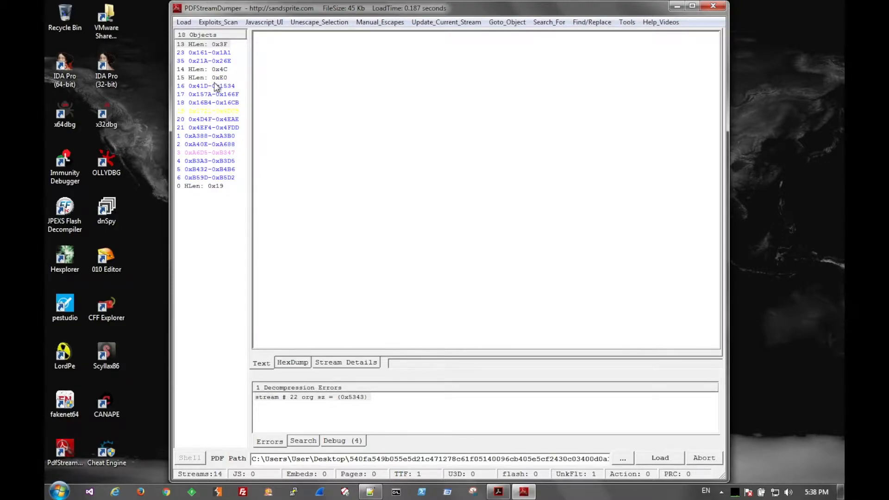
Step: Select the safe.09vfhhpwt8onxoq2sa36m0wjmaqesxcm.xyz URI in object 16's stream, then view object 18 as hex
click(209, 86)
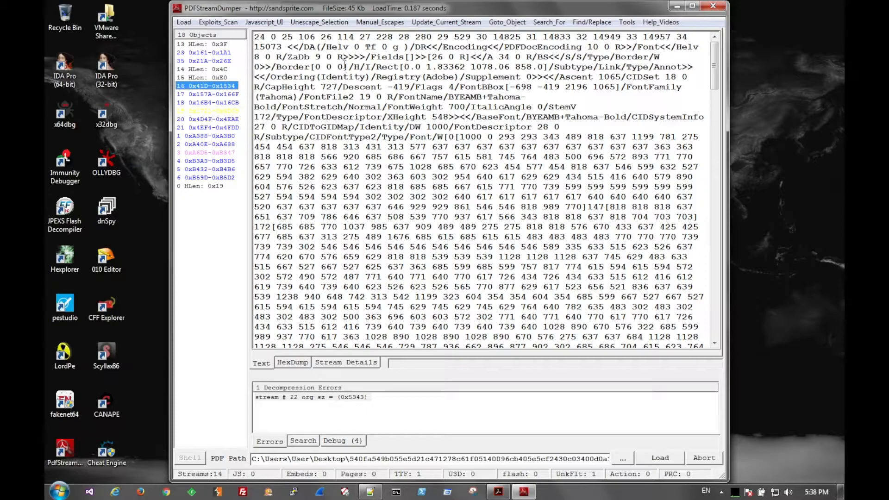
scroll(down, 3)
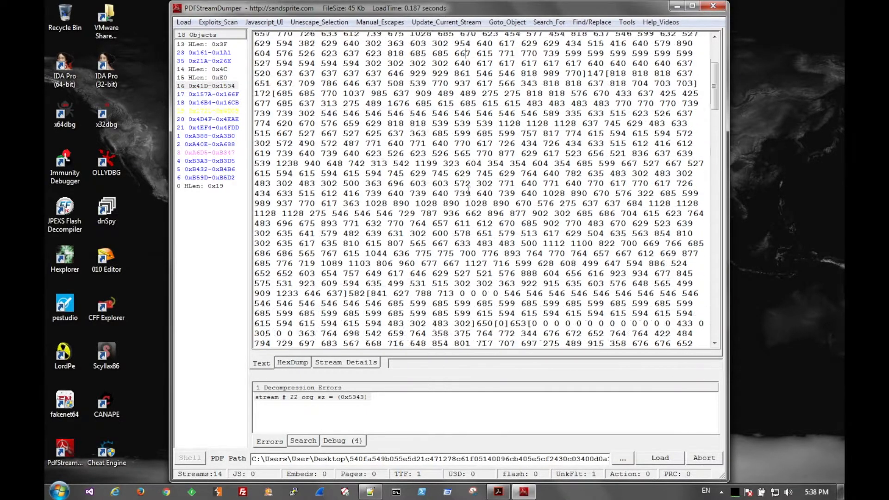
scroll(down, 3)
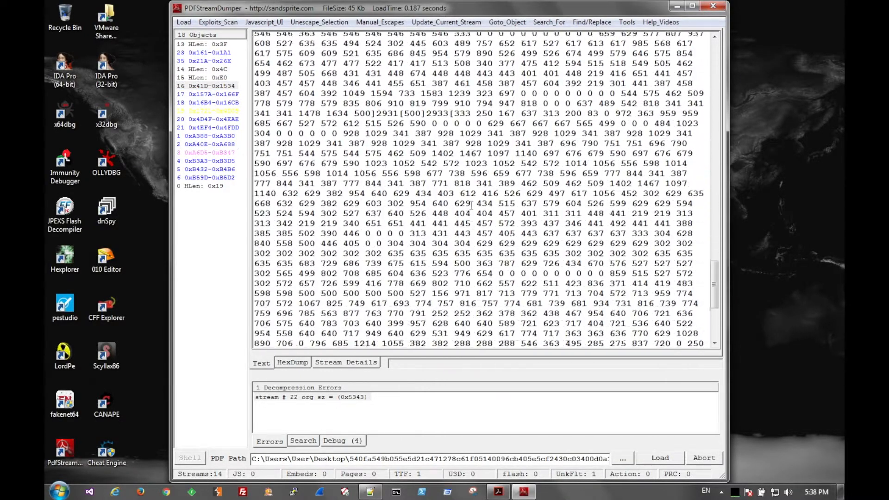
scroll(down, 3)
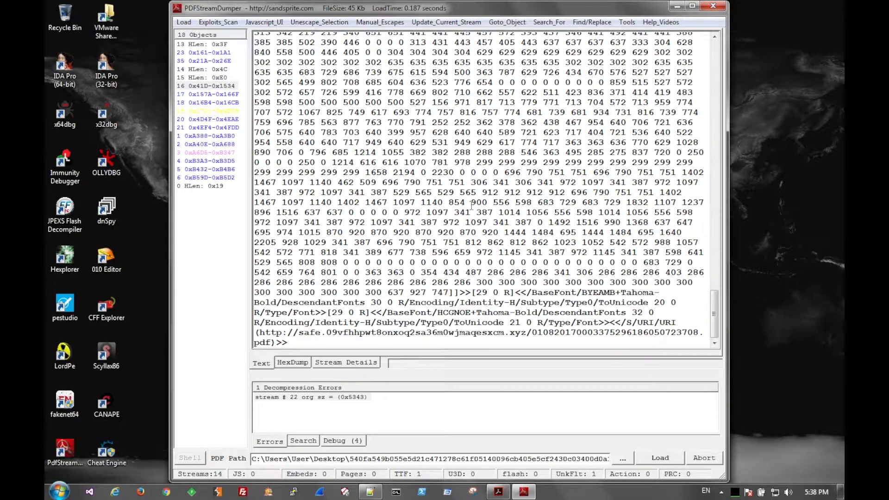
double_click(271, 333)
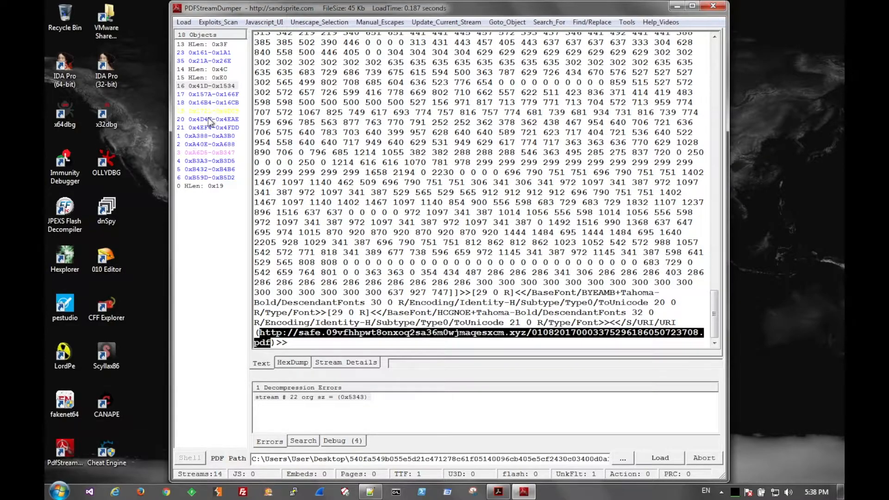
click(209, 127)
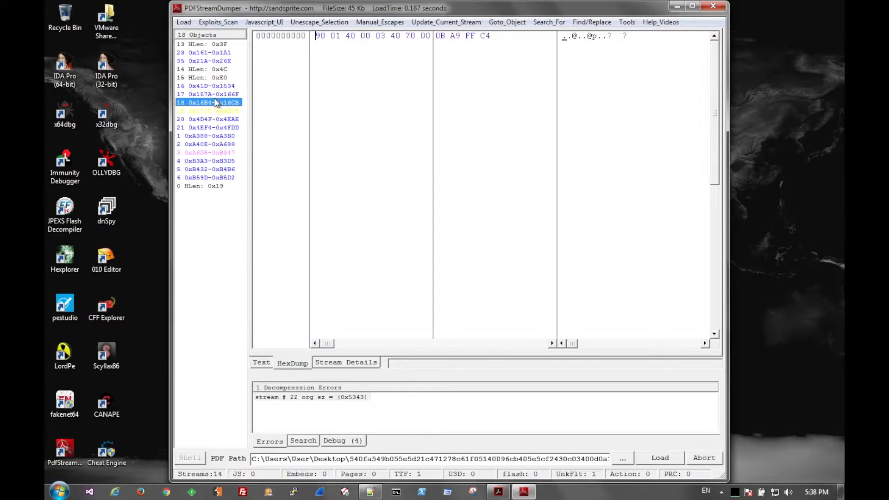
Step: Reread object 16, review the exploit CVE scan report, then close Notepad and PDFStreamDumper
click(207, 86)
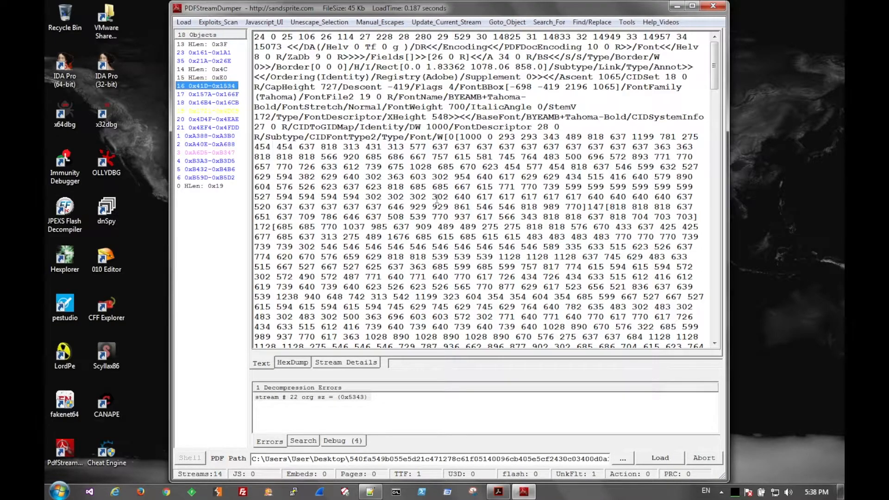
scroll(down, 3)
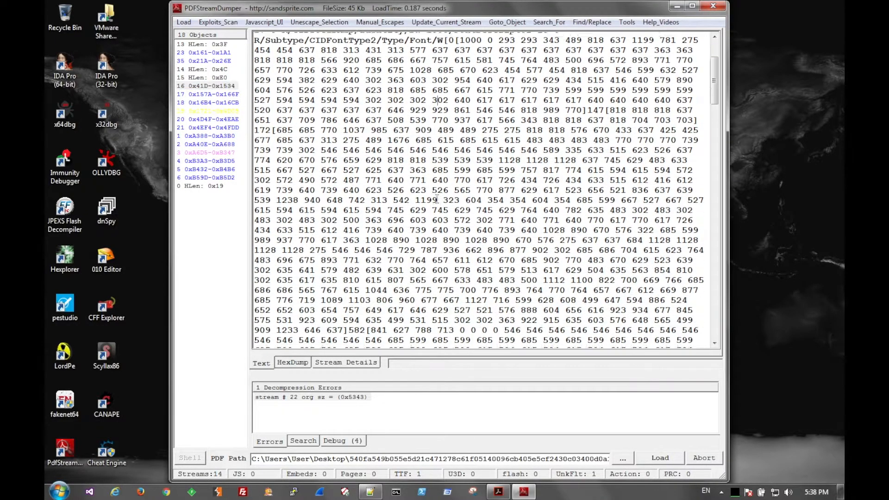
scroll(down, 3)
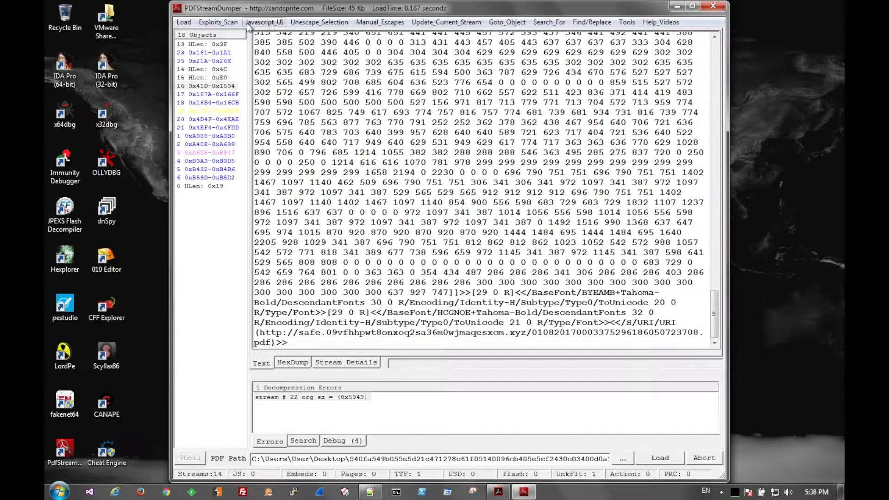
mouse_move(627, 22)
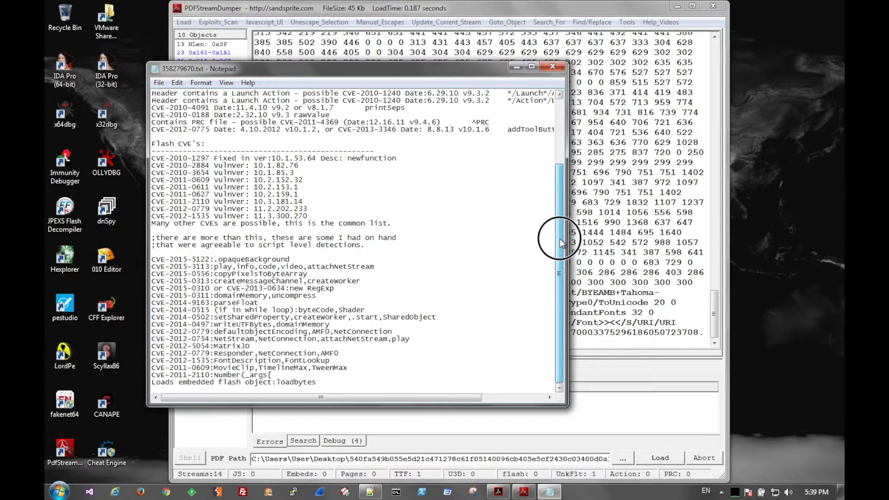
click(551, 69)
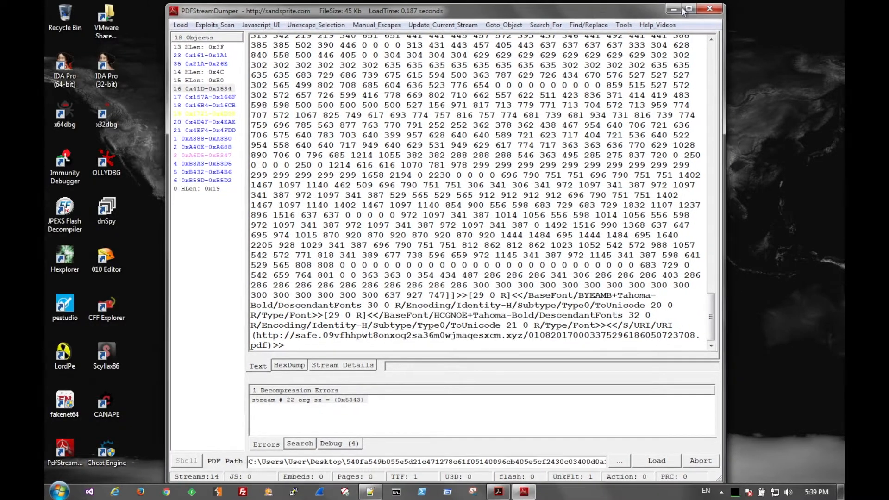
click(709, 9)
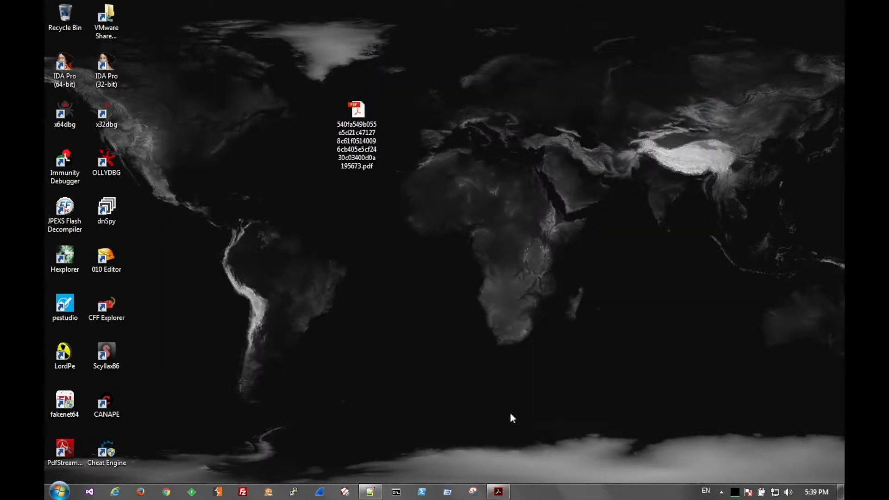
Step: Open the suspicious PDF from the desktop in Acrobat Reader DC, showing the Portuguese lure
double_click(356, 109)
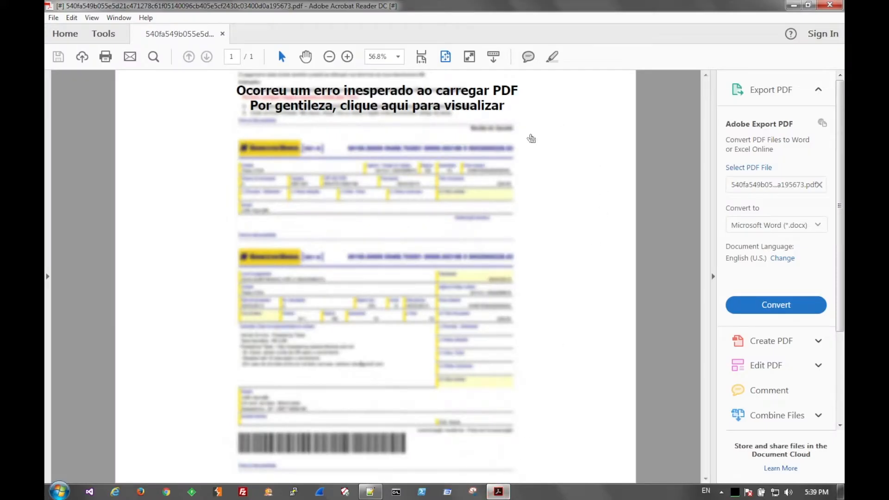
mouse_move(395, 237)
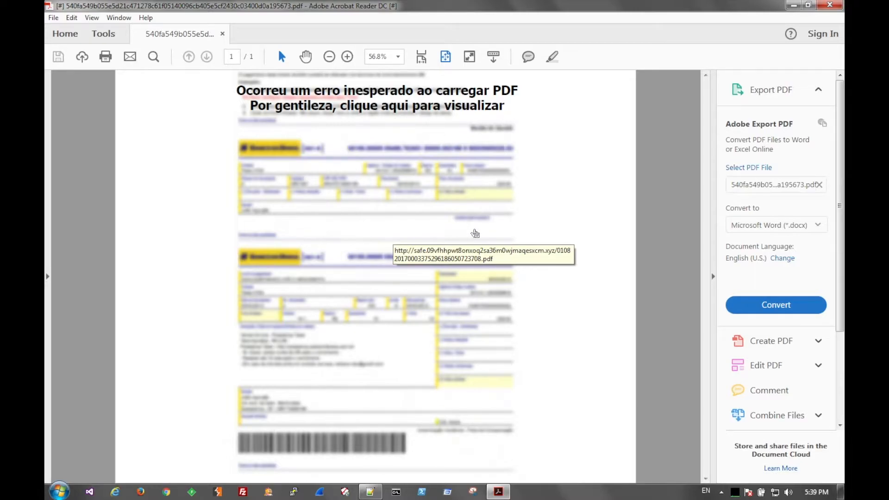
mouse_move(432, 164)
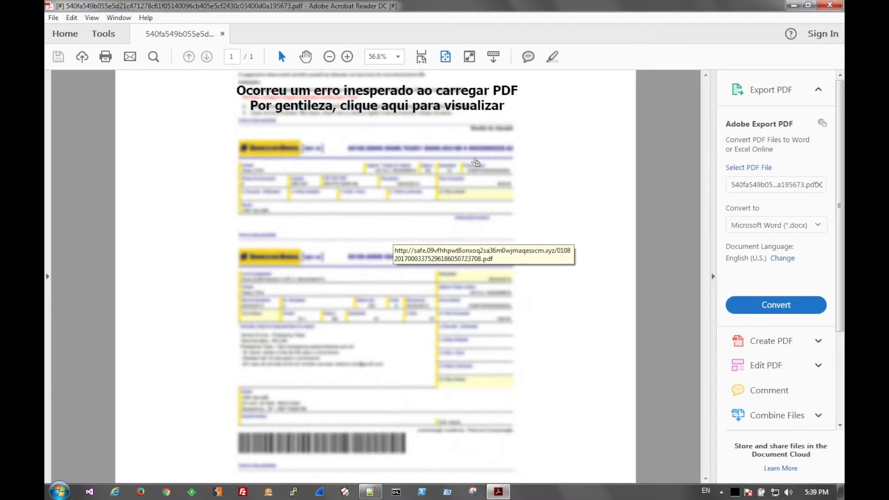
mouse_move(431, 207)
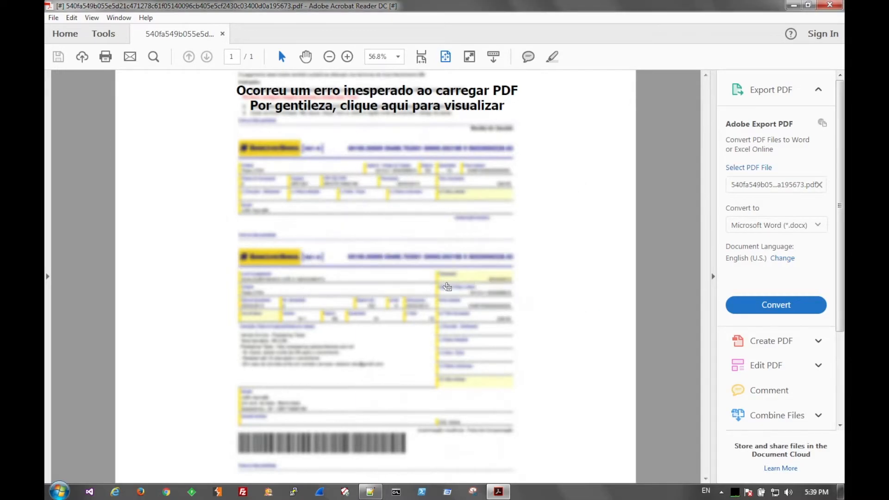
Step: Follow the lure link to the .xyz site in Chrome, then close the timed-out page
click(375, 105)
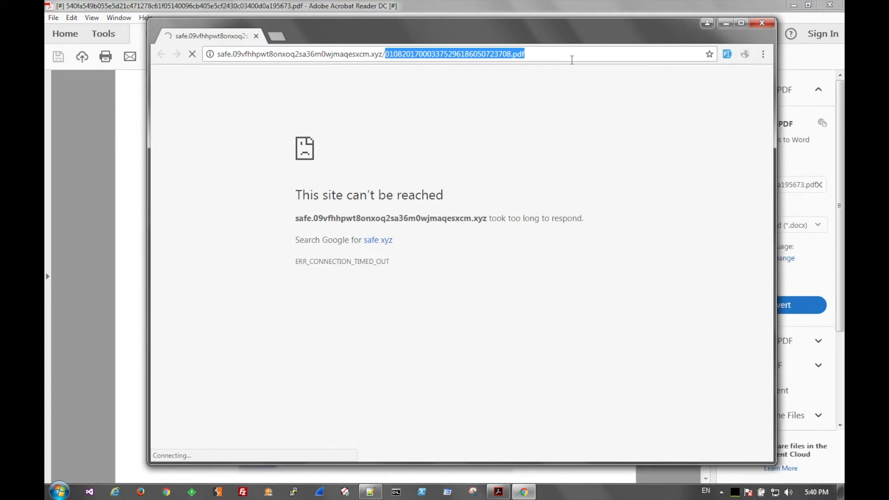
mouse_move(589, 41)
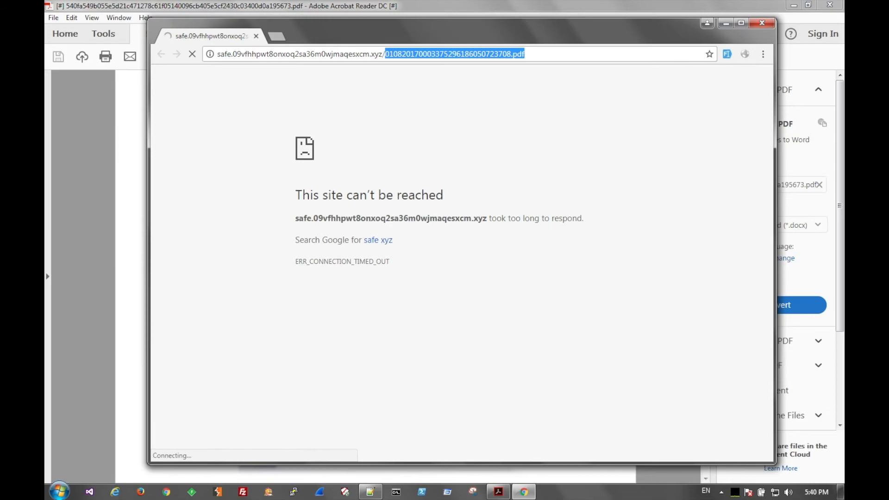
click(762, 23)
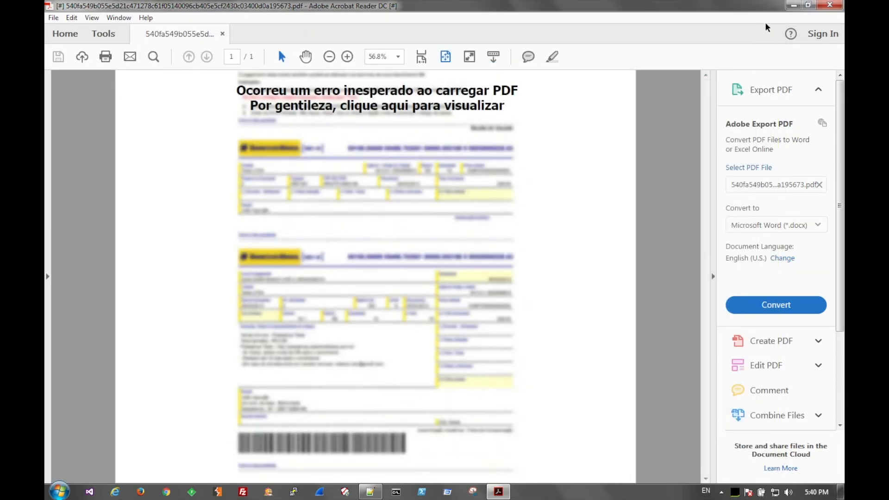